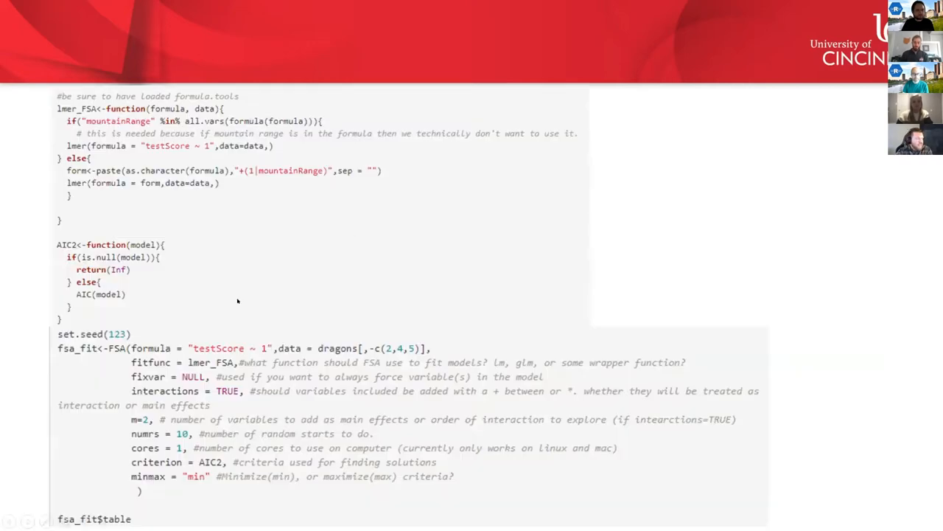
mouse_move(140, 348)
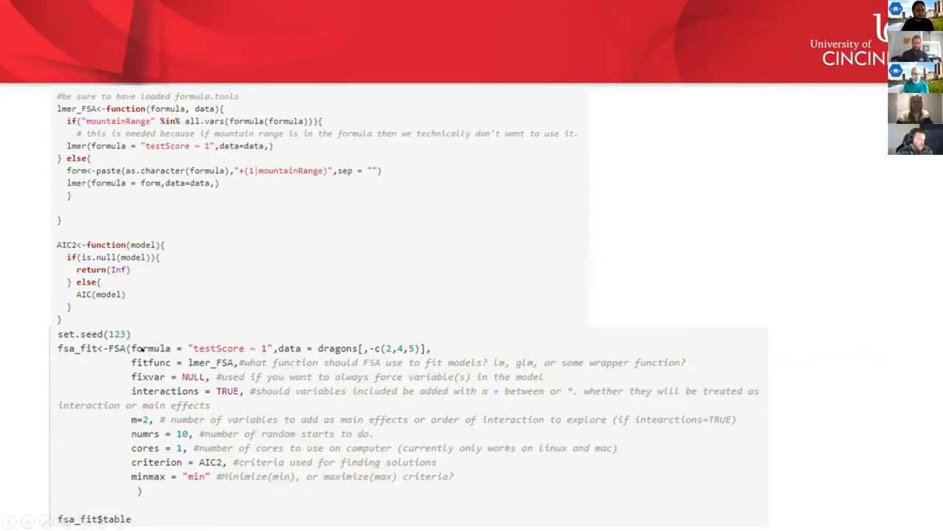